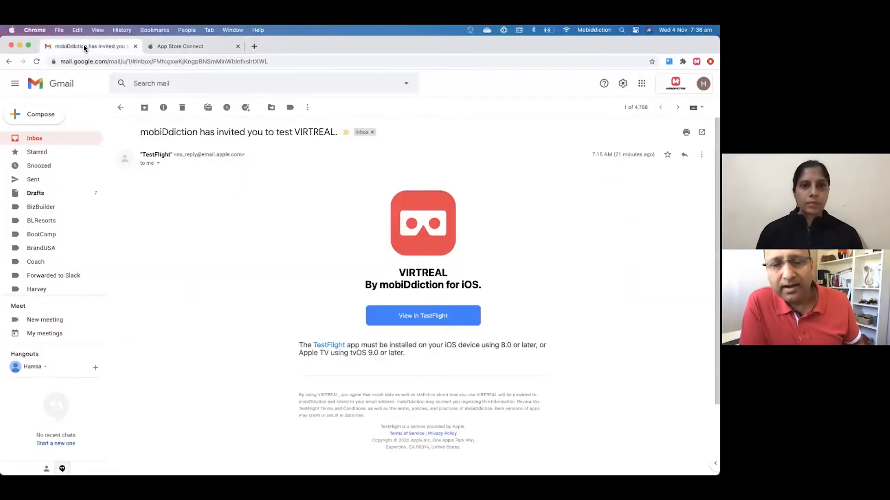
# Switch from Gmail to the App Store Connect TestFlight Users list showing one tester.
pyautogui.click(194, 46)
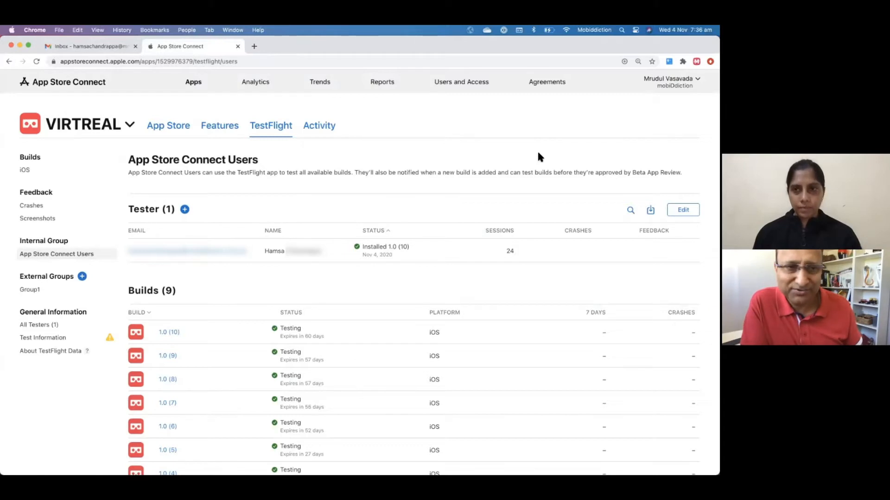
# Open Users and Access to view the account's team members and roles.
pyautogui.click(460, 82)
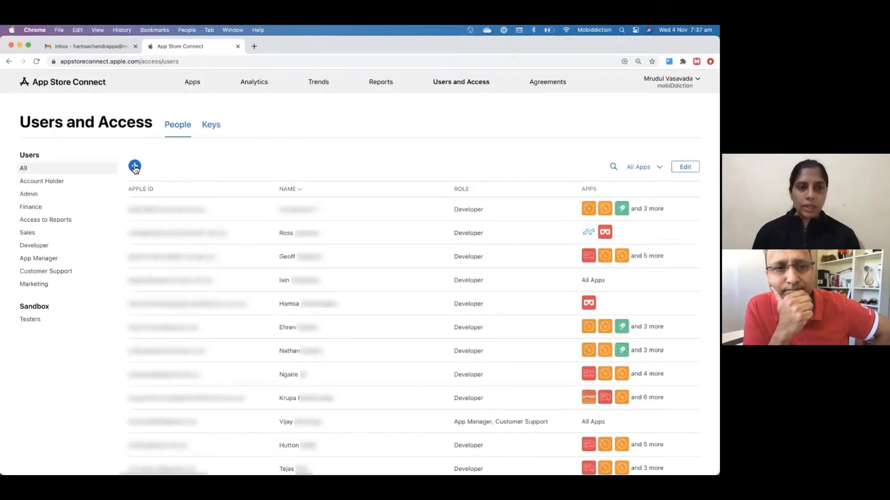
# Start adding a new user, then switch to the VIRTREAL TestFlight invitation email.
pyautogui.click(135, 167)
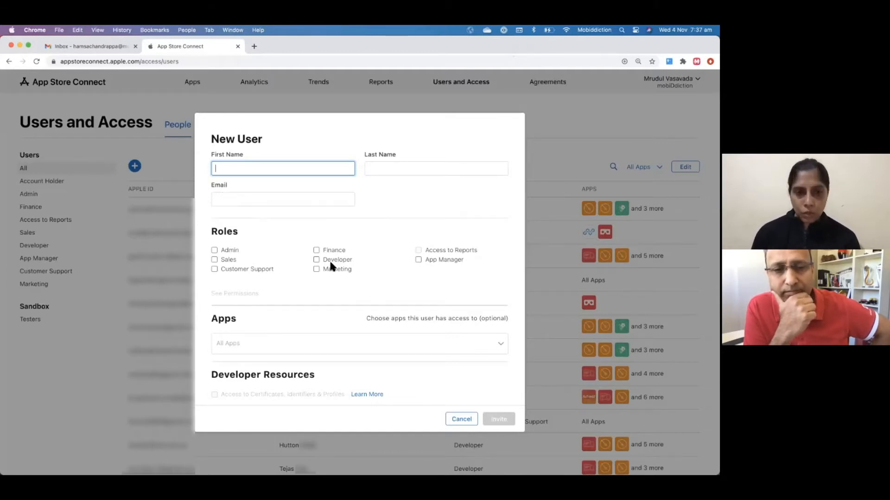
pyautogui.click(88, 45)
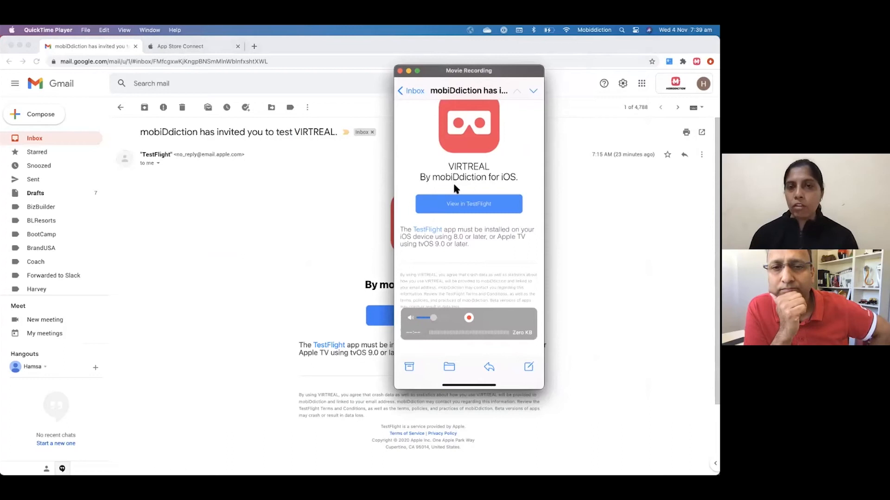
# Launch TestFlight from the VIRTREAL invitation on the mirrored iPhone.
pyautogui.click(468, 204)
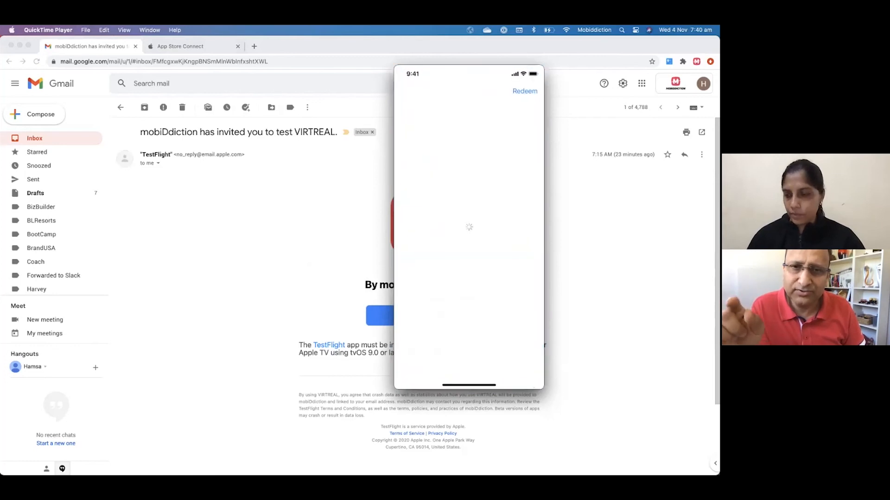